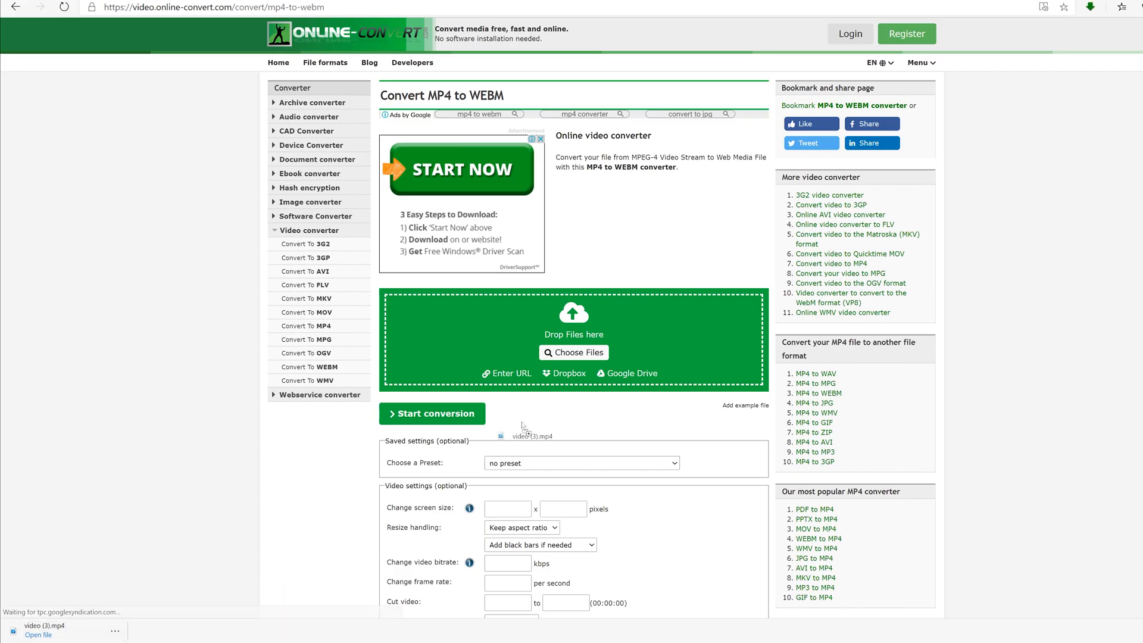
- Start converting video (3).mp4 to WEBM on the Online-Convert page
click(431, 413)
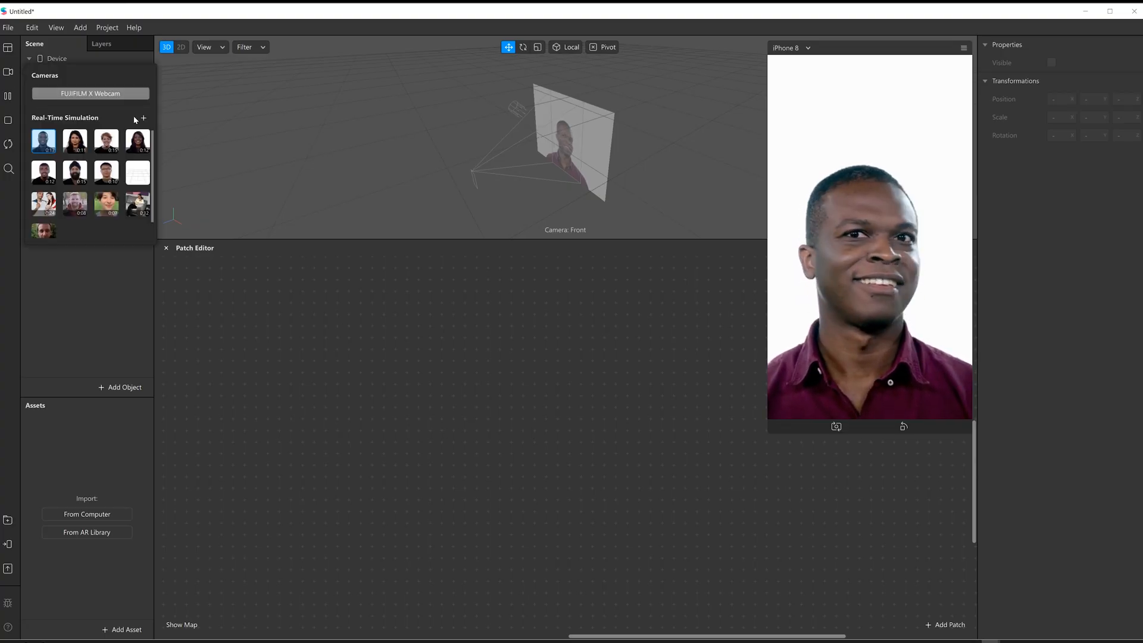
- Use video (3).webm from Downloads as the simulator's real-time camera feed
click(87, 514)
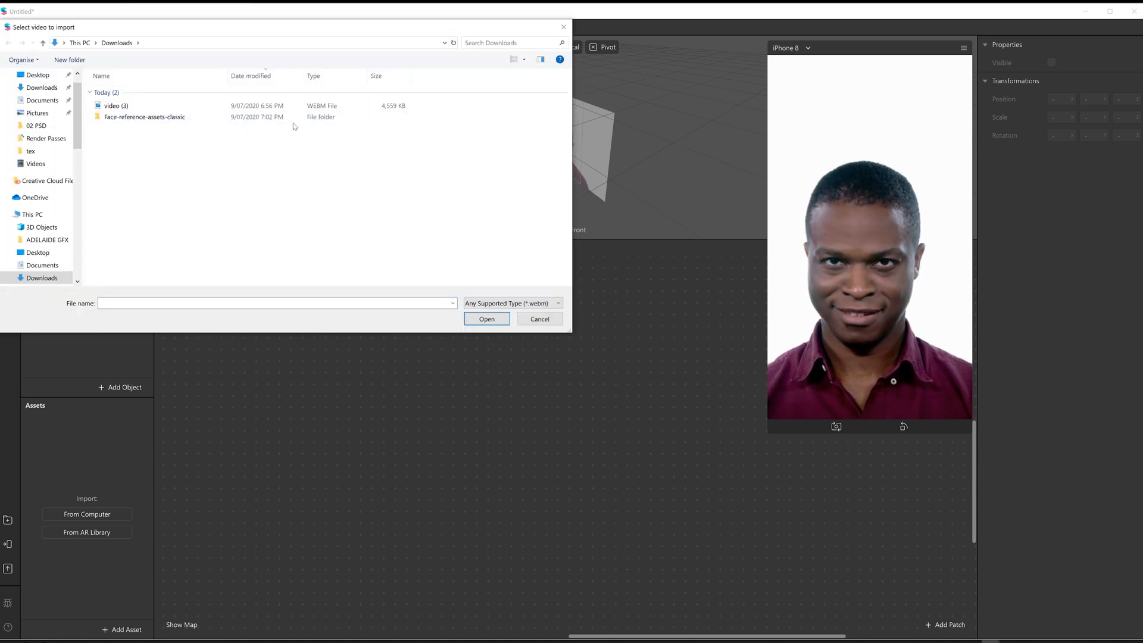
click(115, 106)
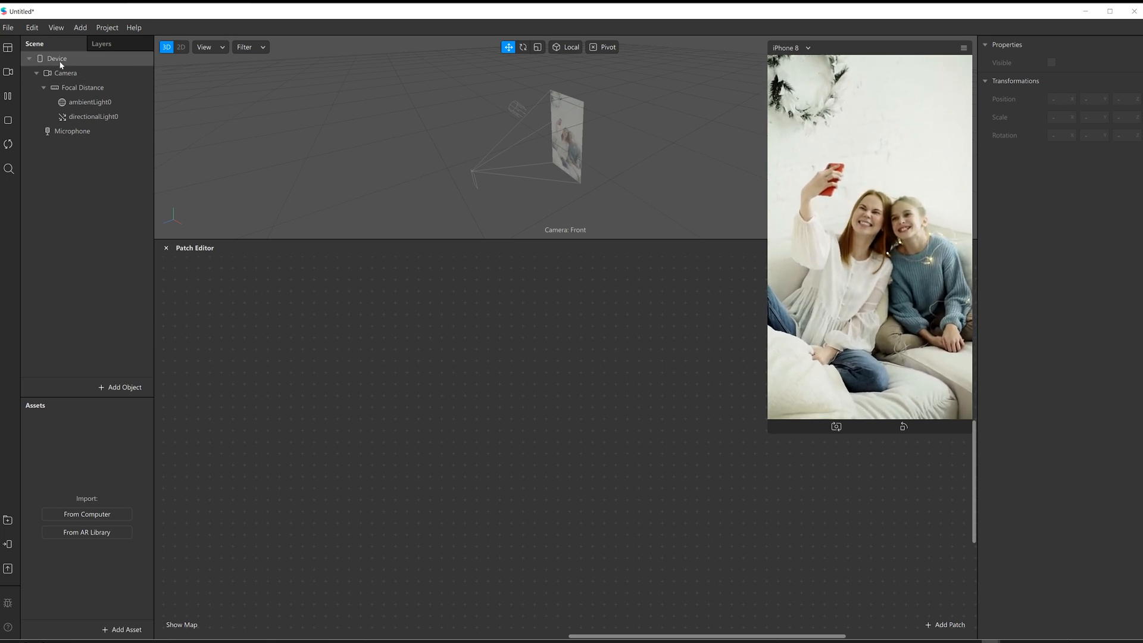
- Create the Default Pipeline render output from the Device's properties
click(56, 58)
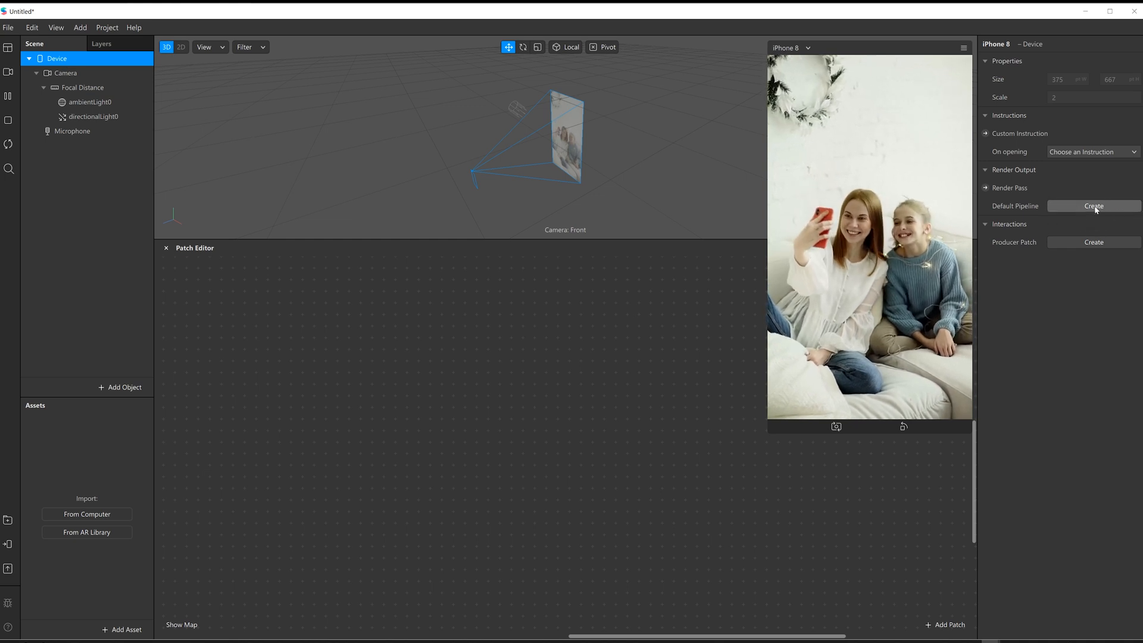
click(1092, 206)
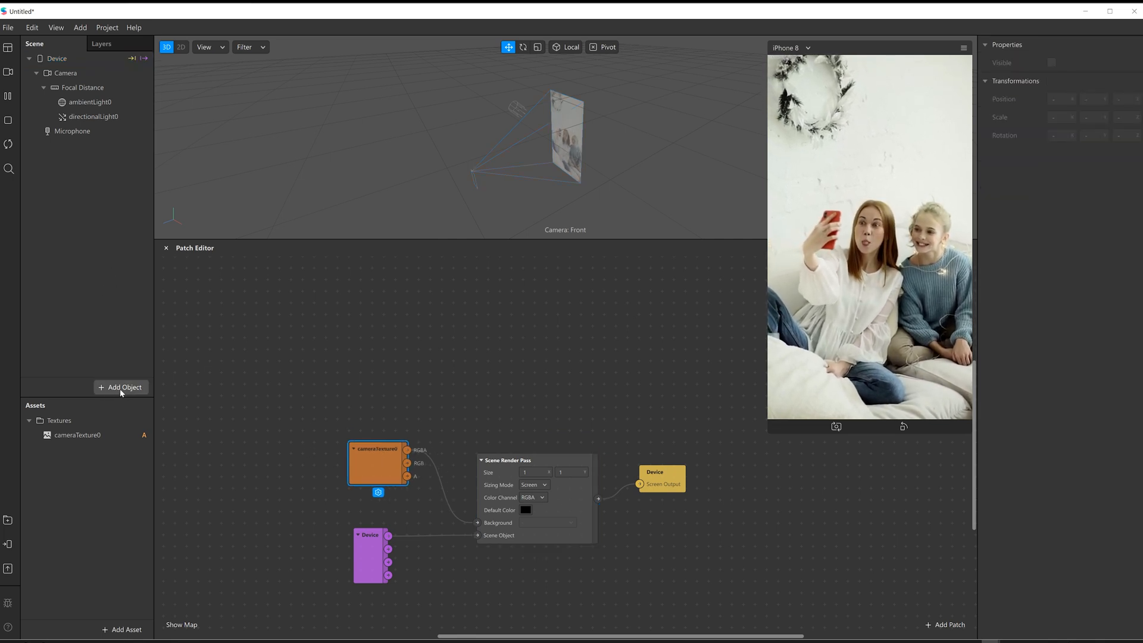
- Add a Face Mesh with its face tracker and duplicate faceTracker1 with its mesh
click(122, 387)
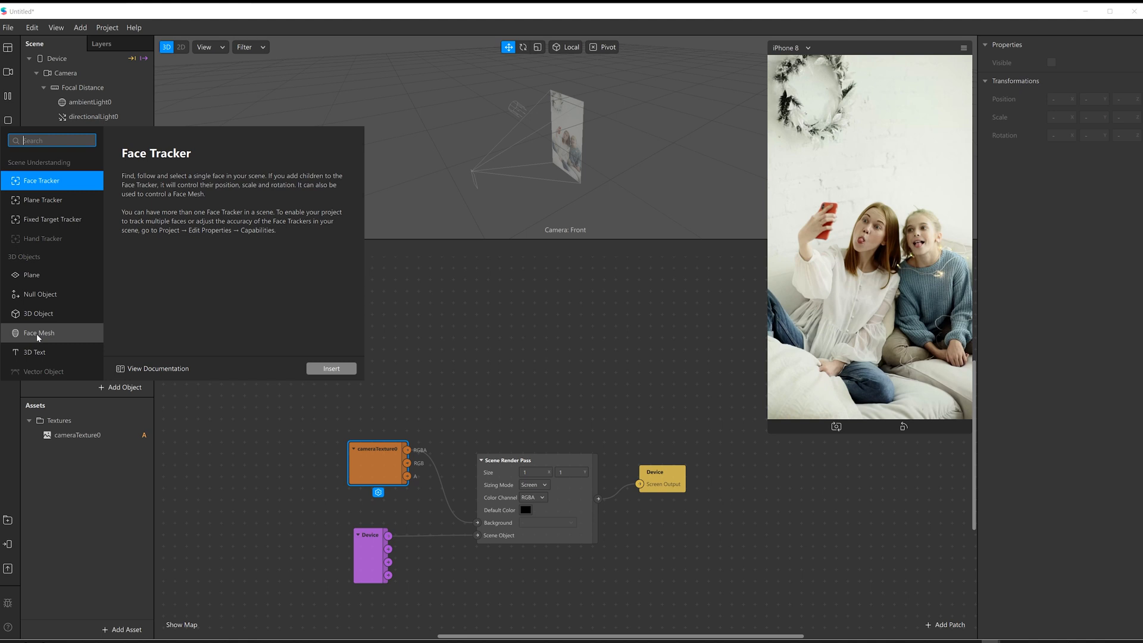
click(330, 368)
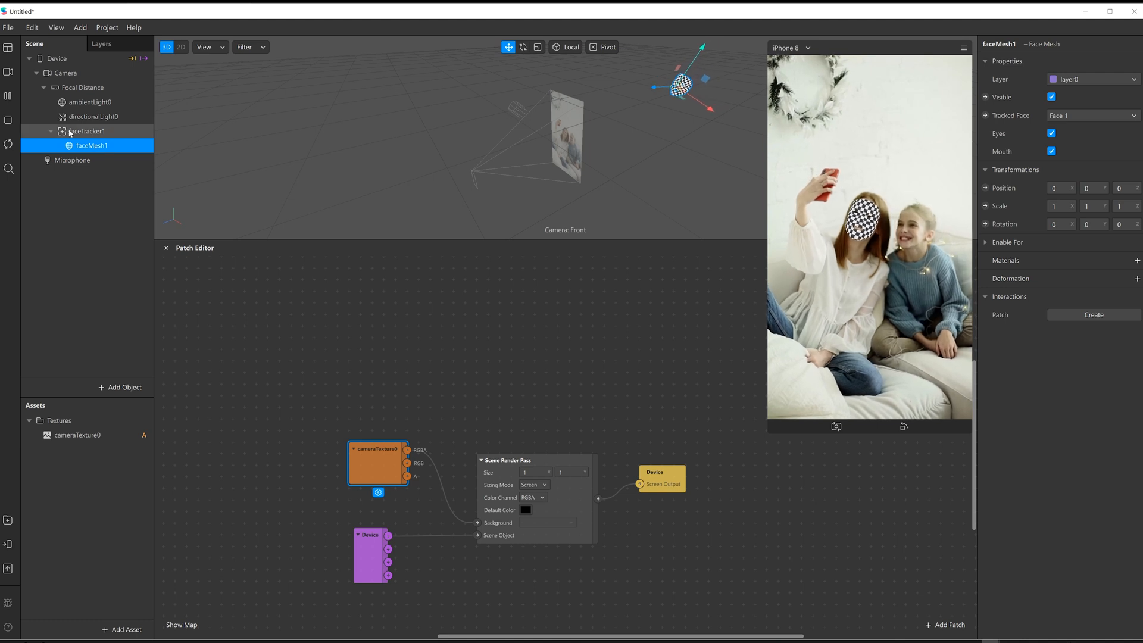
click(88, 131)
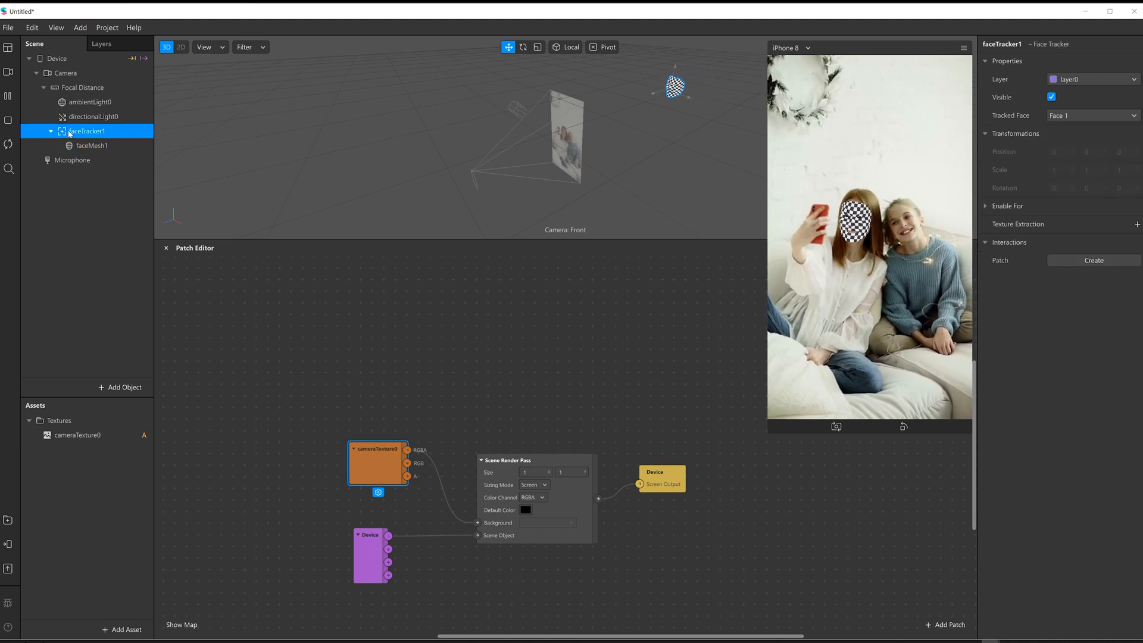
click(122, 387)
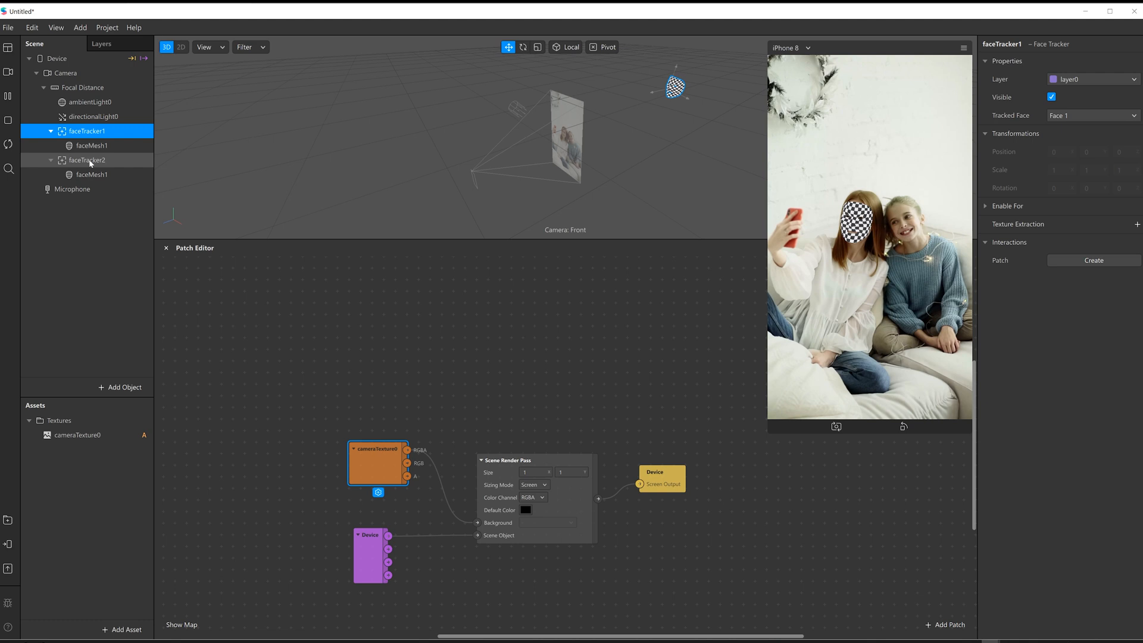
- Set faceTracker2's Tracked Face to Face 2 so it follows the second face
click(95, 174)
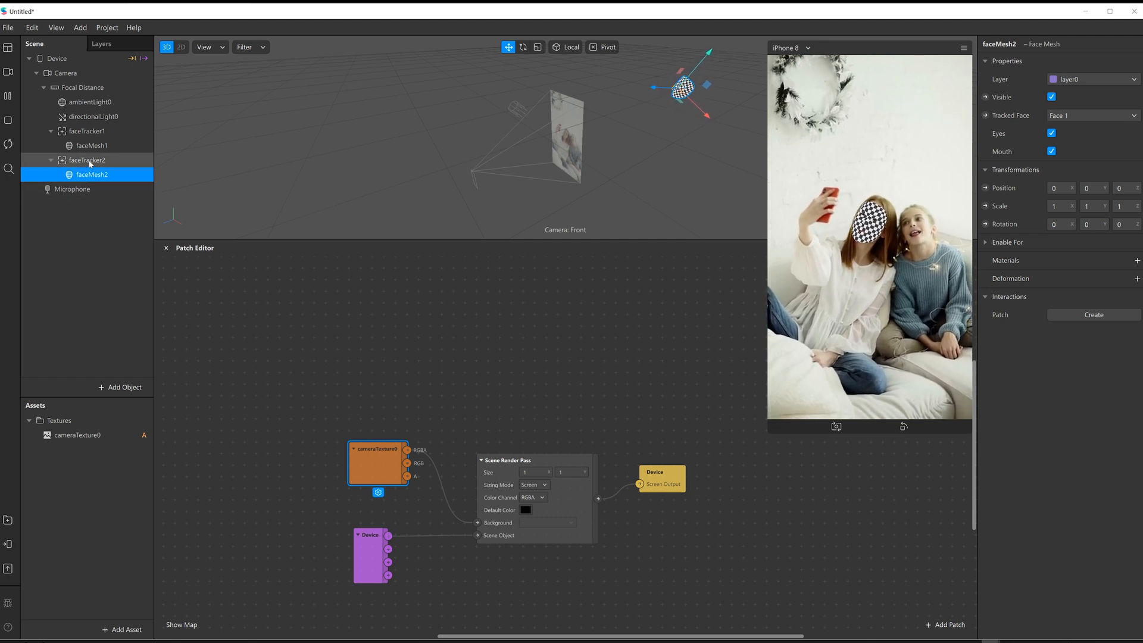
click(87, 159)
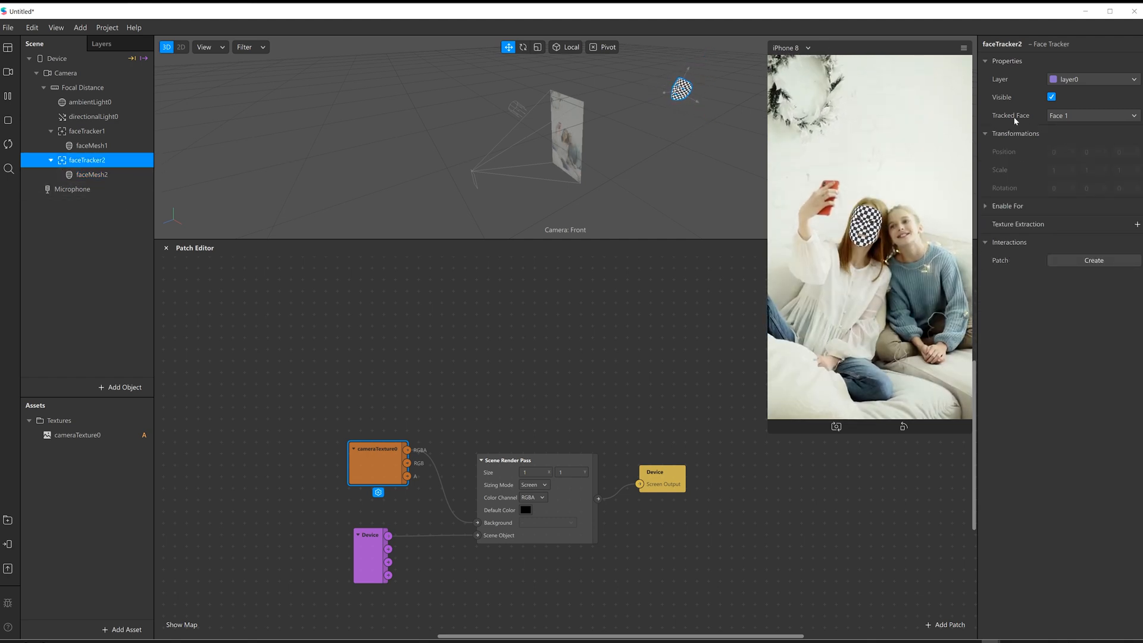
click(1091, 115)
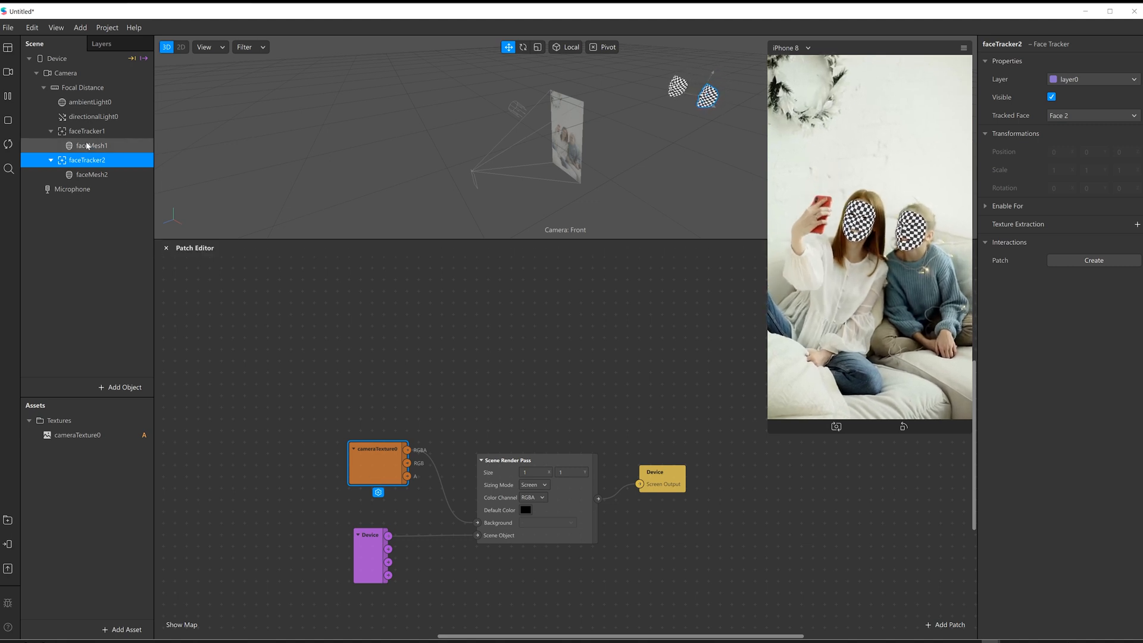
- Create new materials material1 for faceMesh1 and material2 for faceMesh2
click(92, 145)
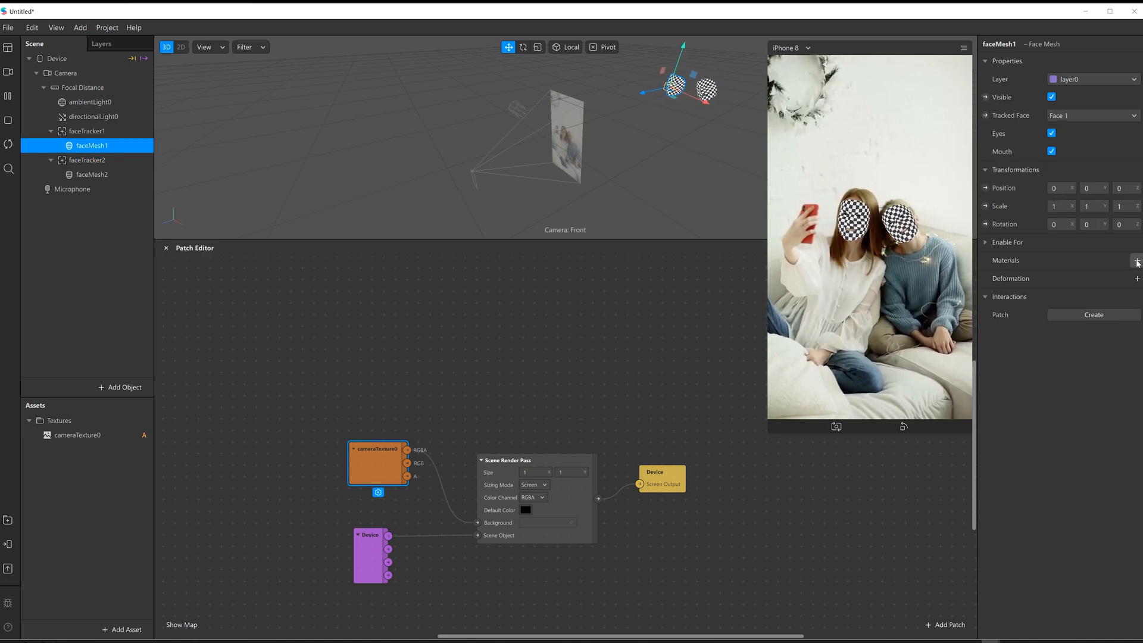
click(1135, 260)
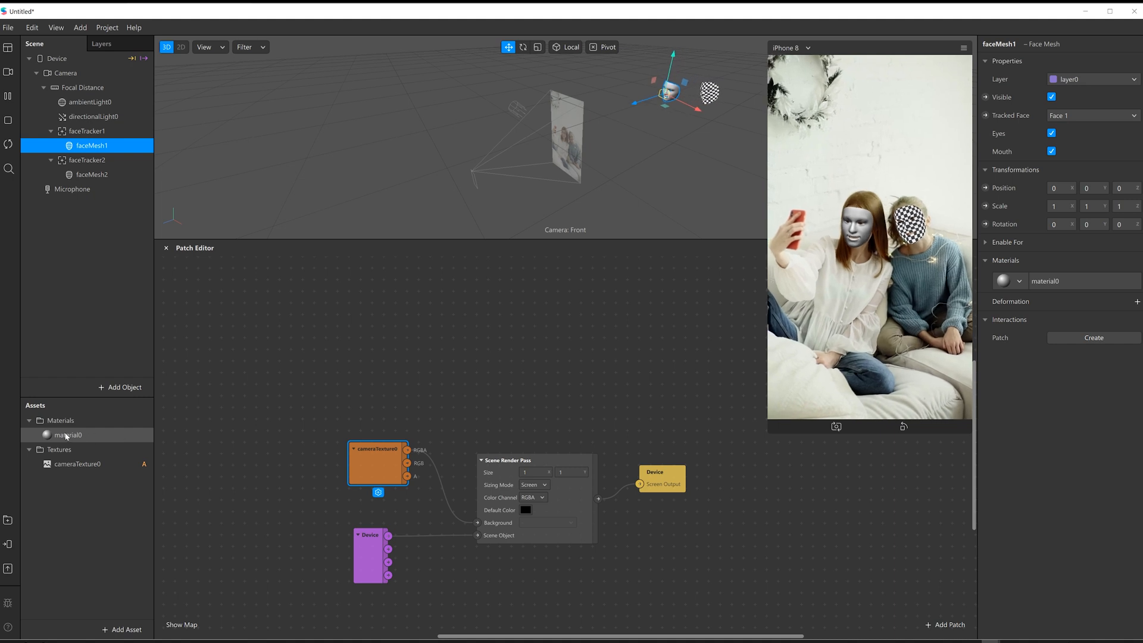
click(69, 435)
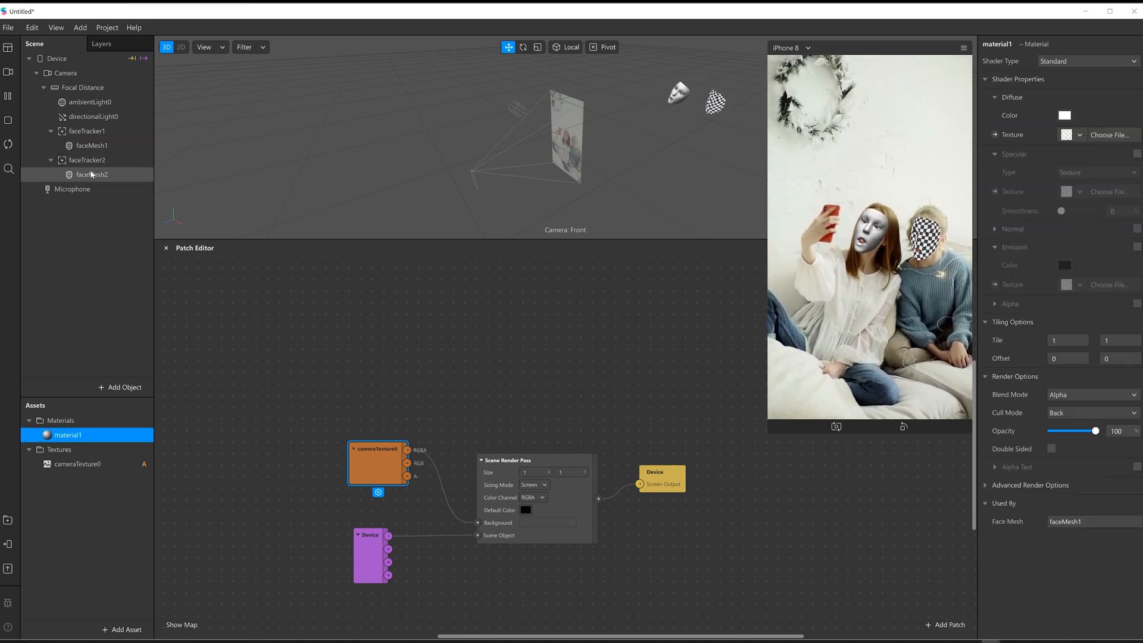
click(91, 174)
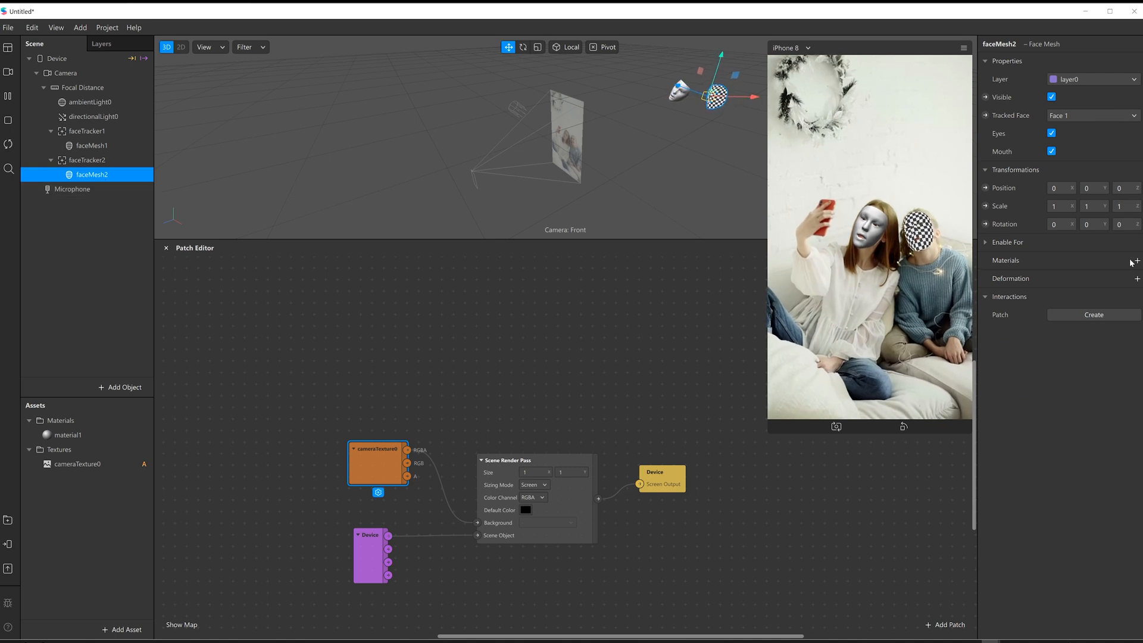
click(1136, 260)
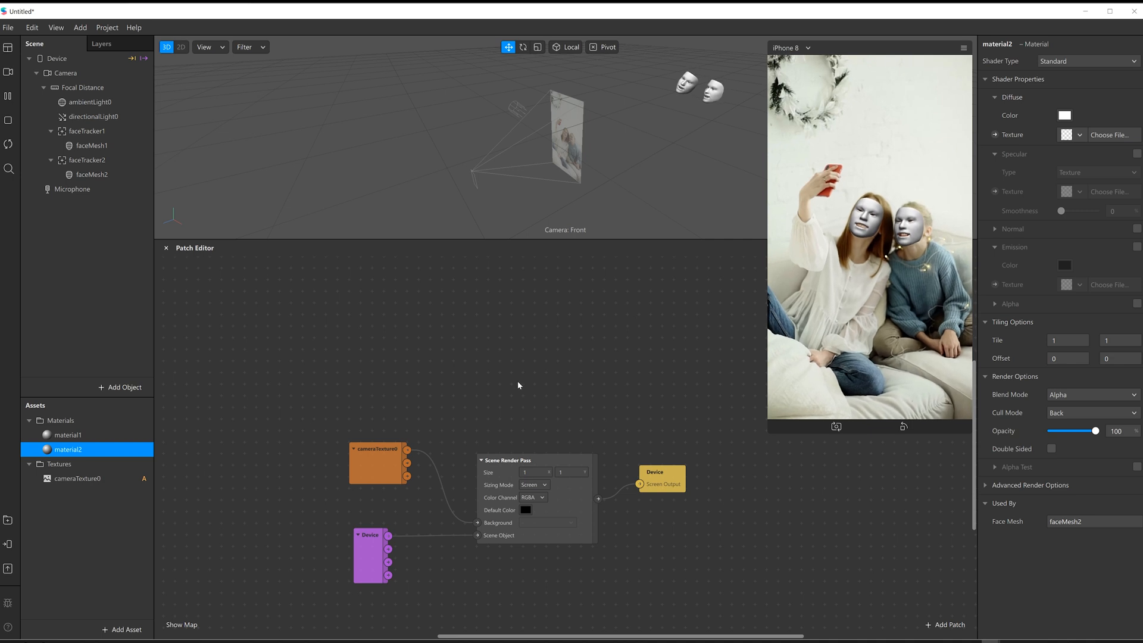
- Add a Face Extraction Render Pass patch to the patch editor fed by cameraTexture0
click(944, 625)
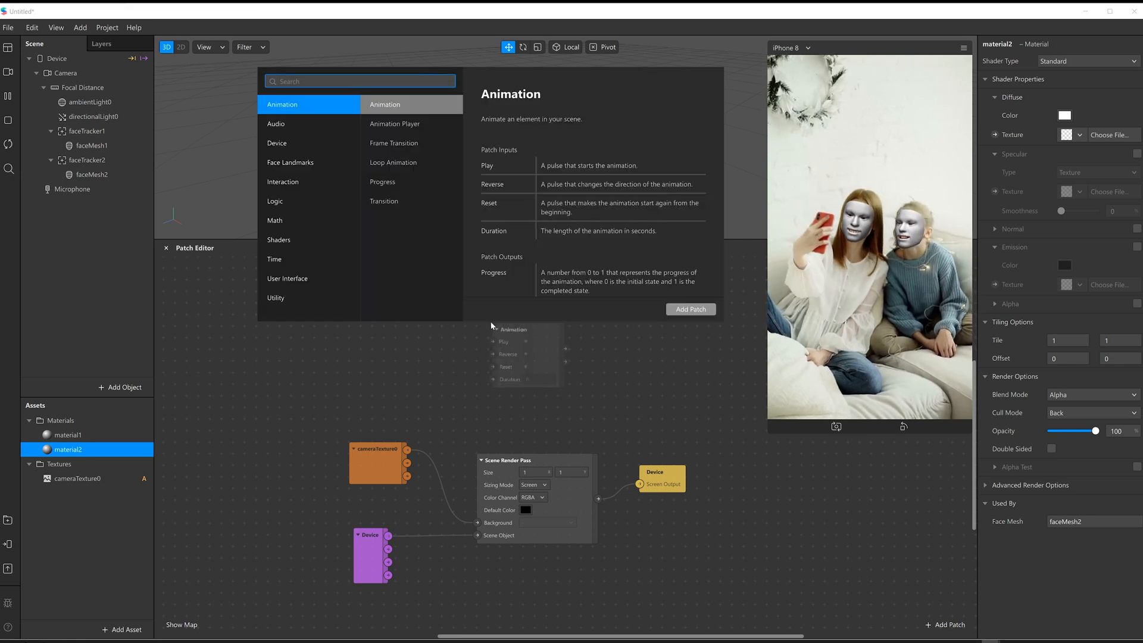
text(face)
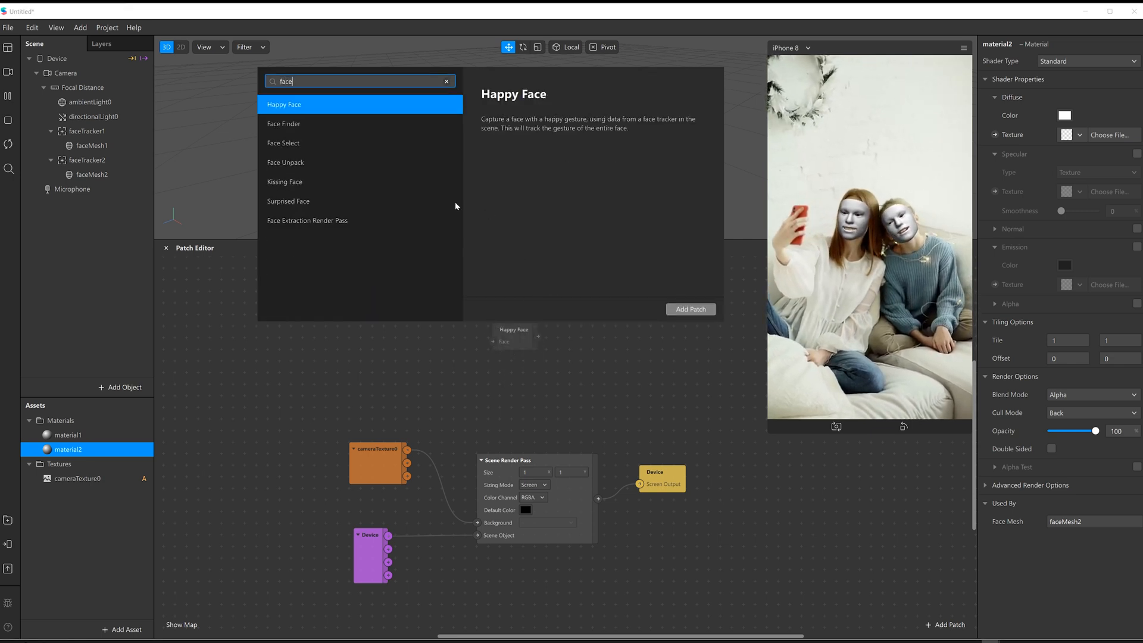
click(689, 310)
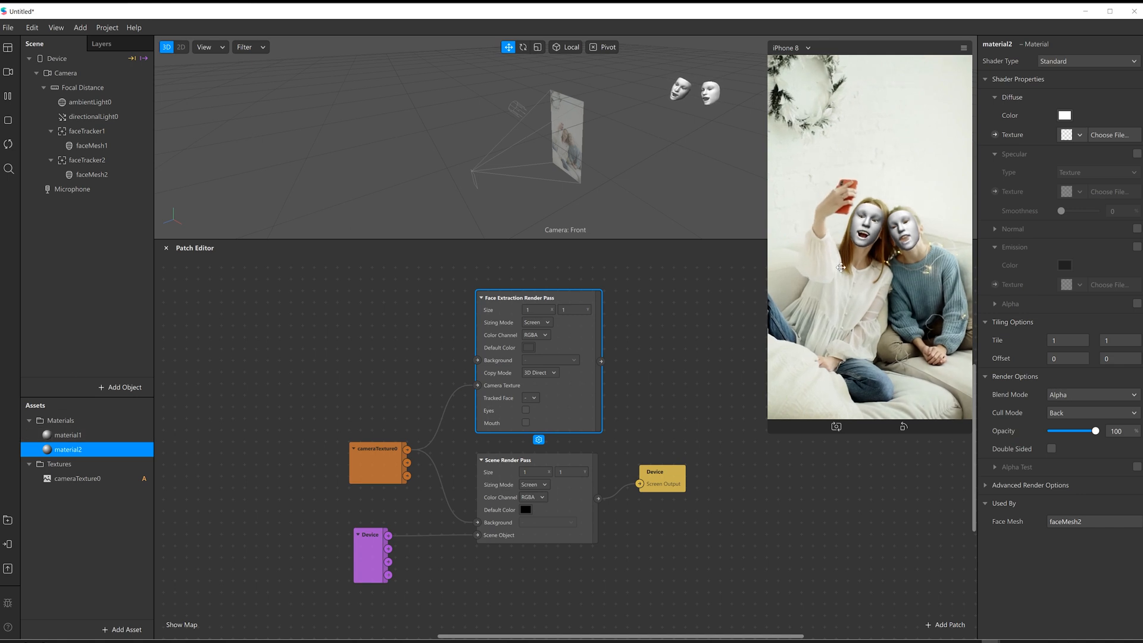
- Make material1 a Flat shader textured from a Face Extraction pass tracking faceTracker2
click(67, 435)
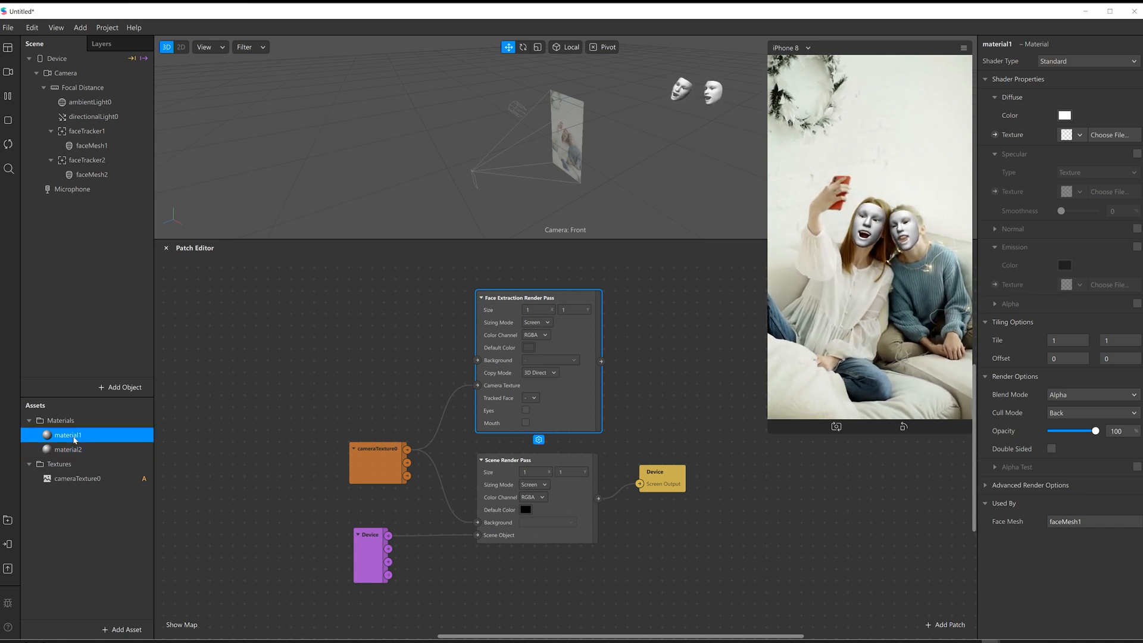
click(1085, 61)
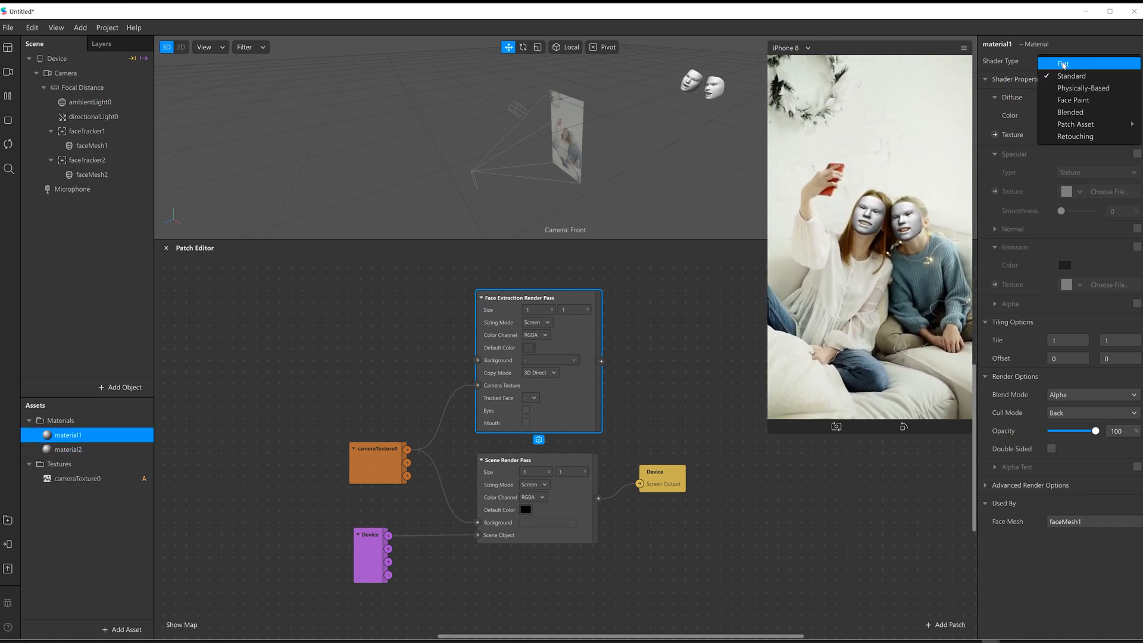
click(1060, 63)
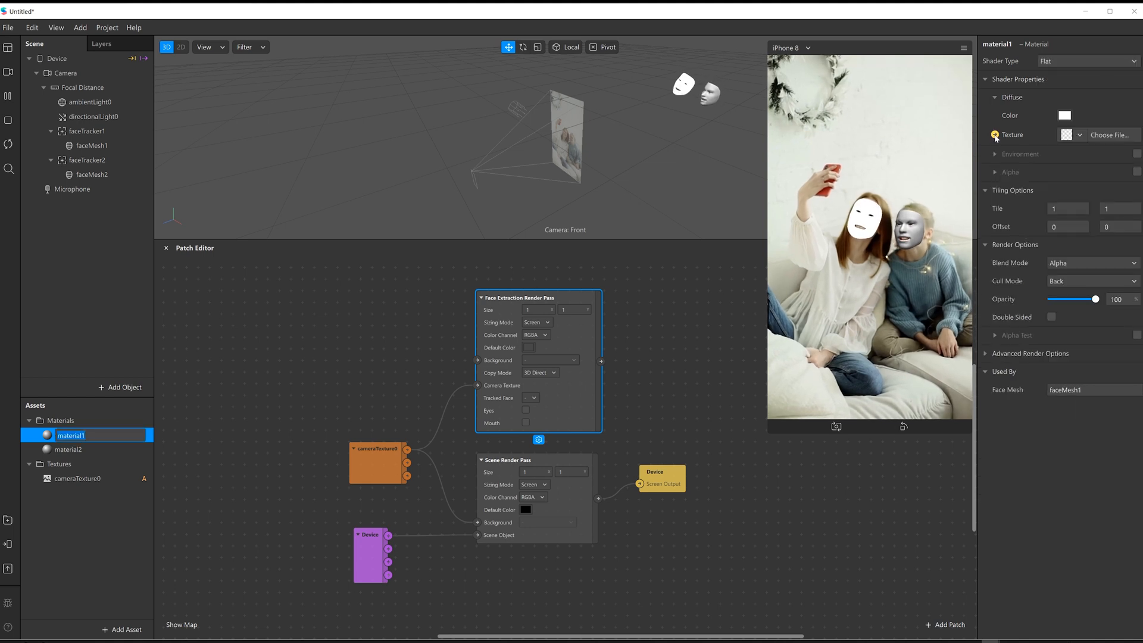
click(992, 134)
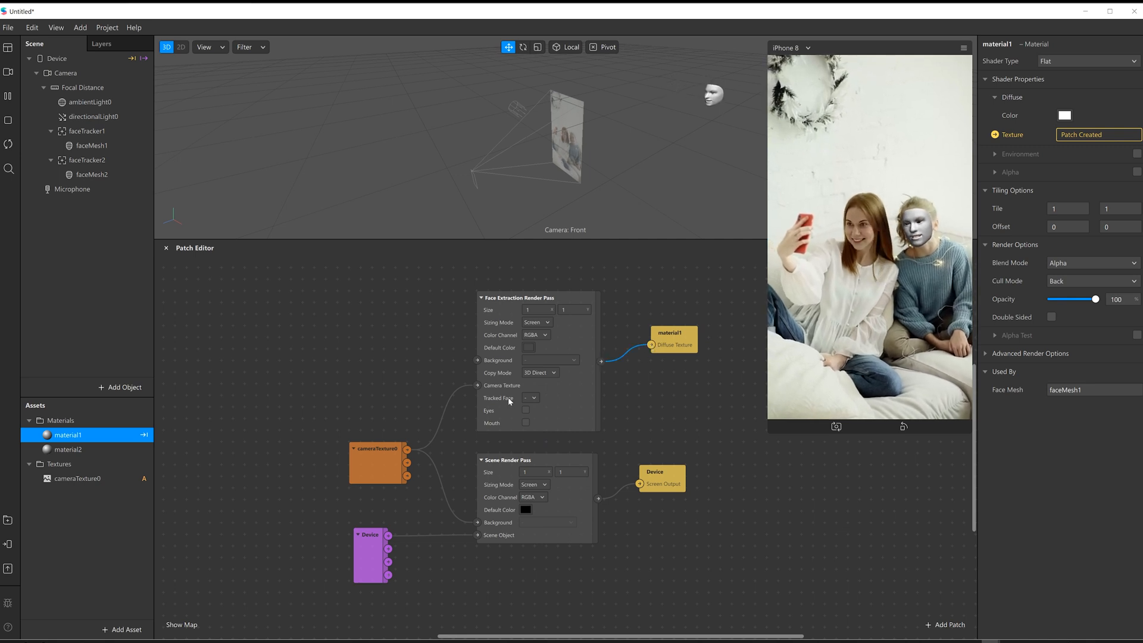
click(530, 397)
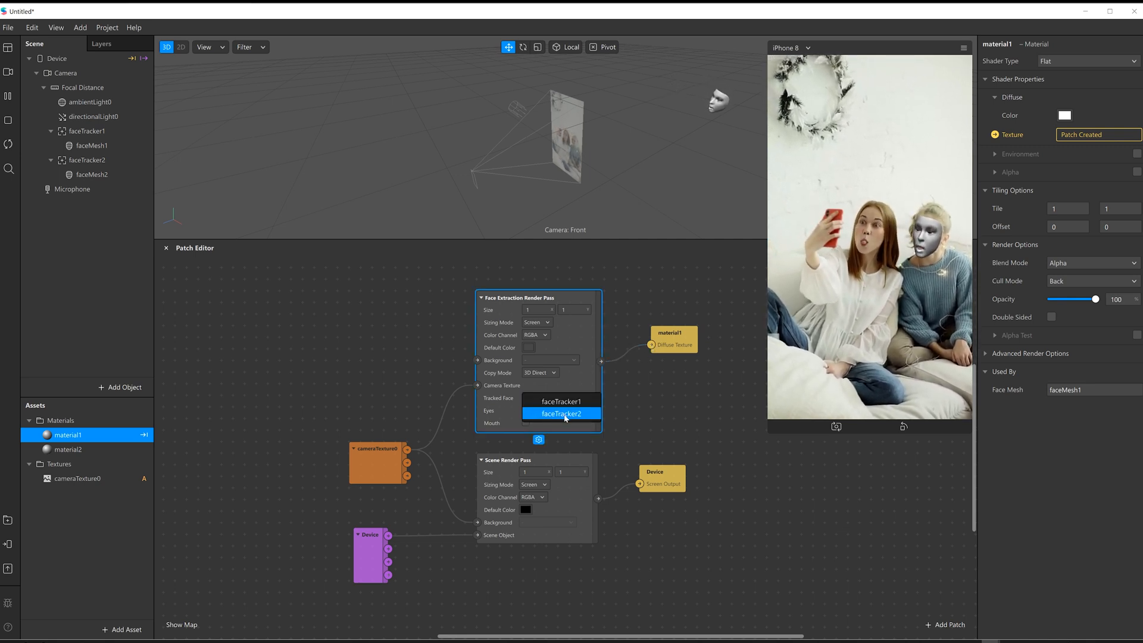
click(560, 413)
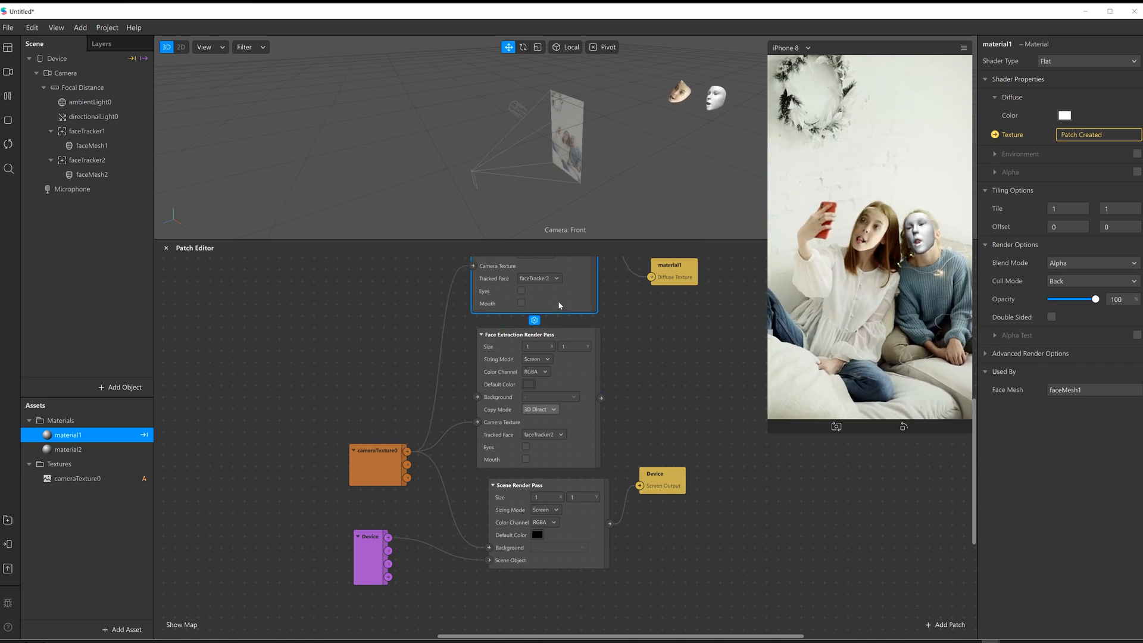
- Make material2 a Flat shader textured from the second pass tracking faceTracker1
click(68, 449)
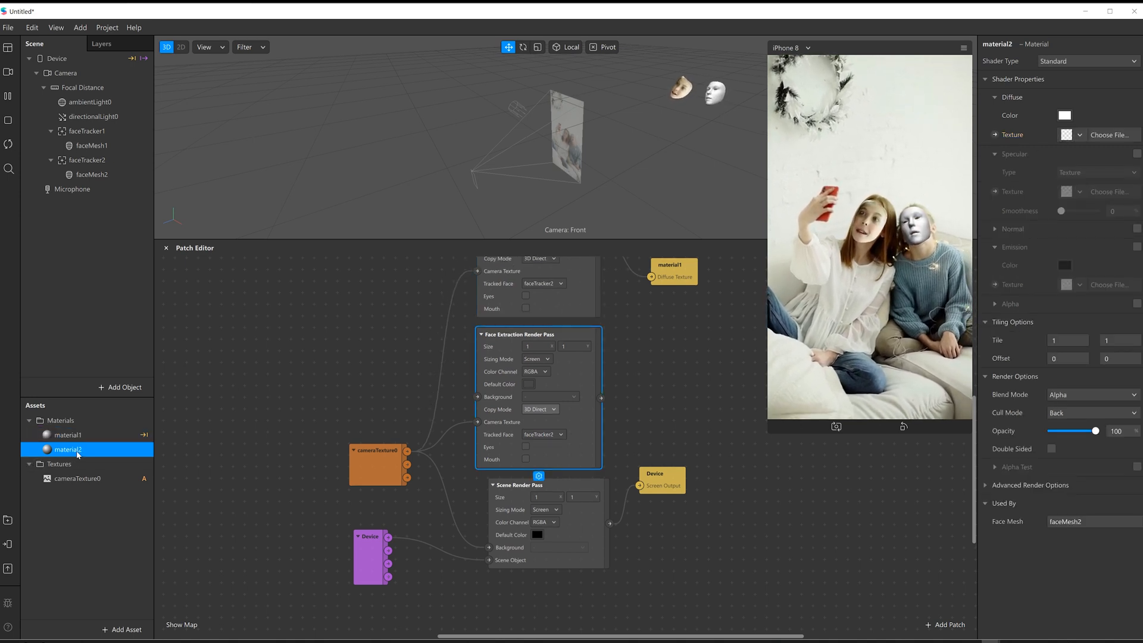
click(1086, 61)
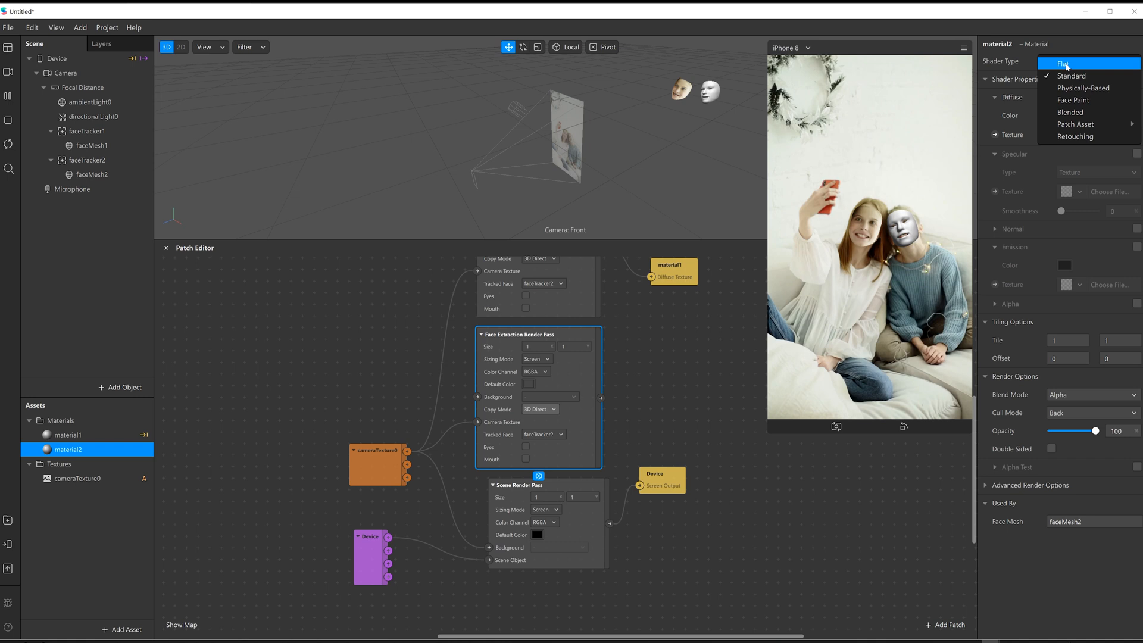
click(1064, 63)
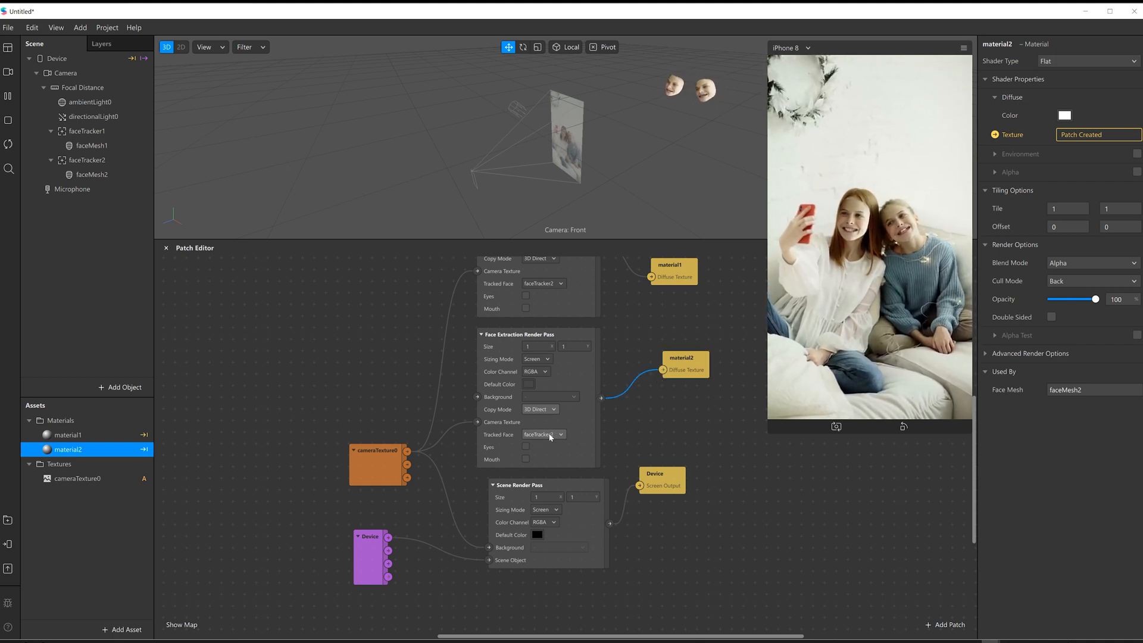
click(542, 434)
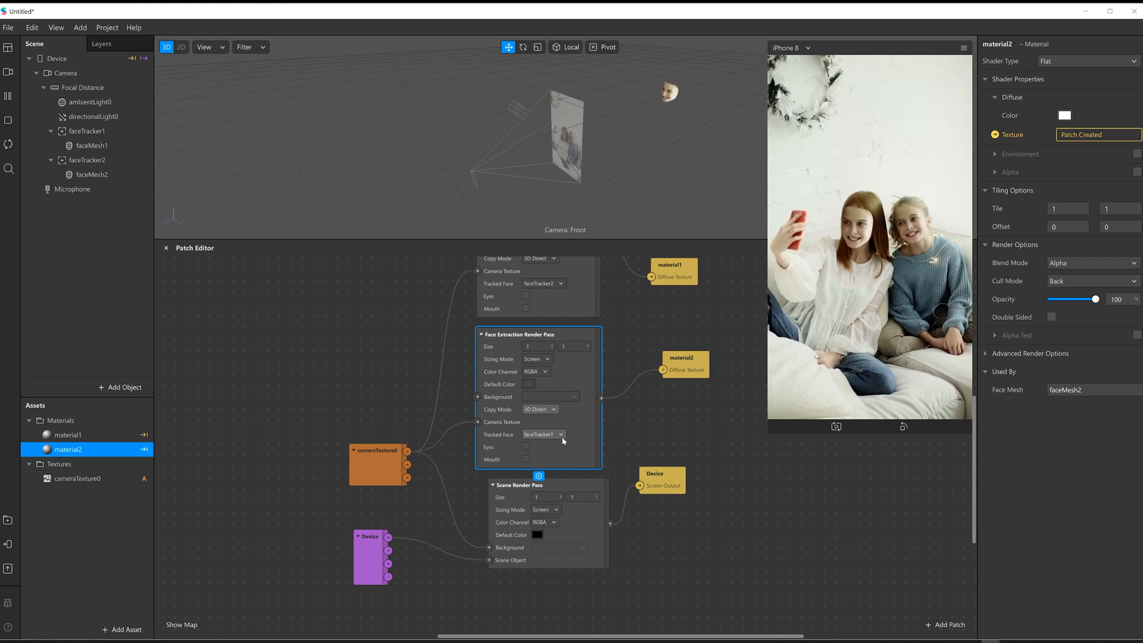
click(543, 435)
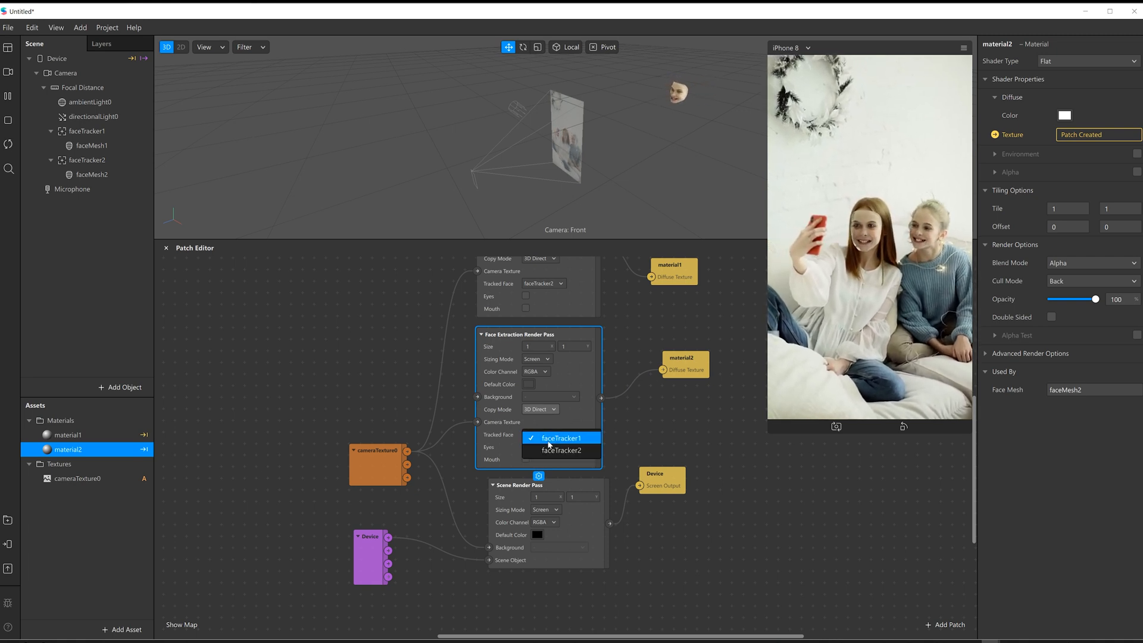
click(561, 437)
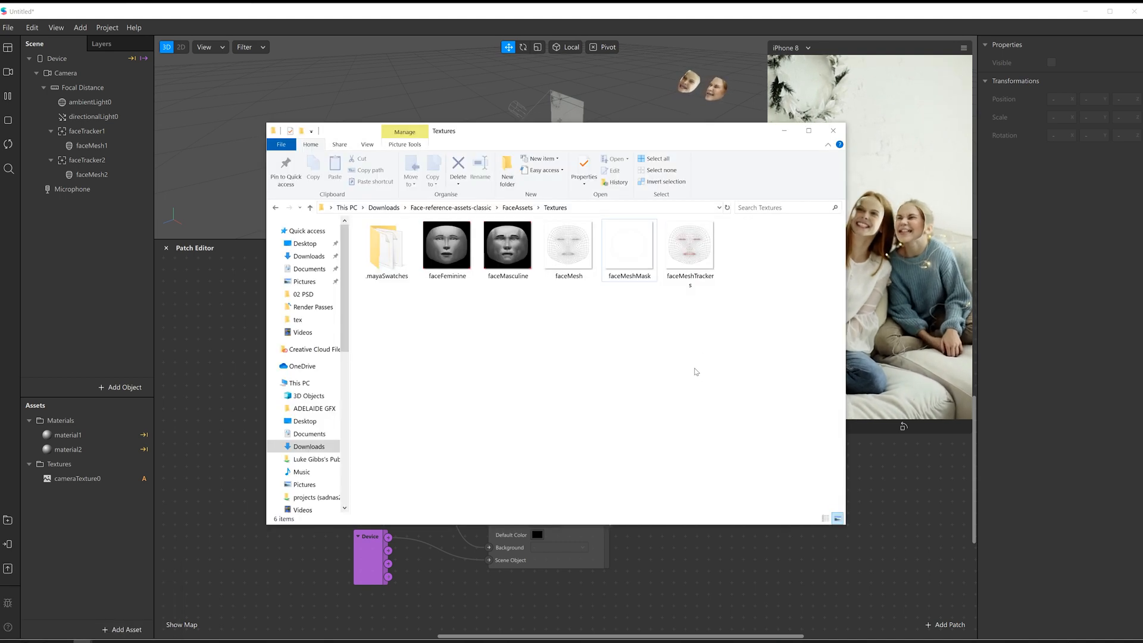
- Import faceMeshMask from the FaceAssets Textures folder into the Assets panel
click(628, 245)
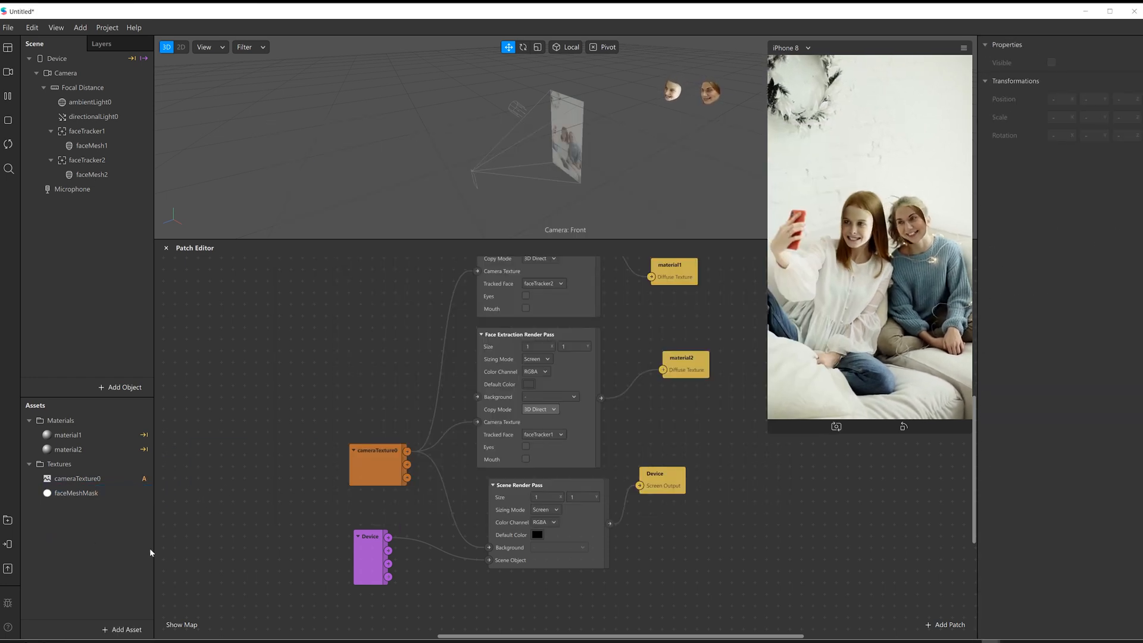
- Enable Alpha on material1 with faceMeshMask as its alpha texture
click(76, 493)
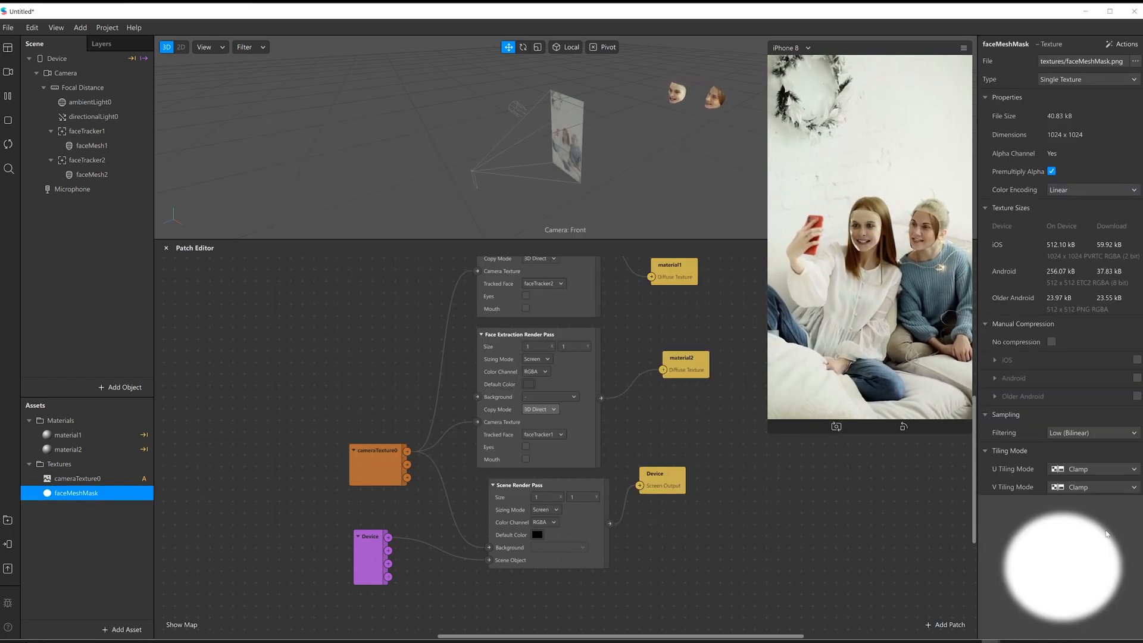
click(67, 435)
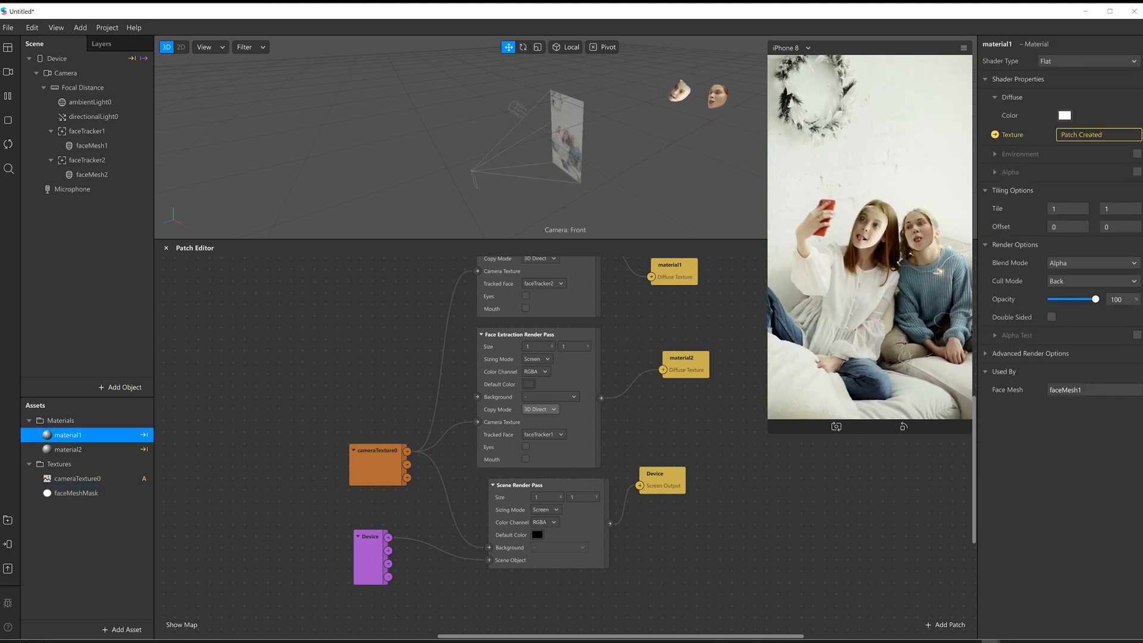
click(1136, 171)
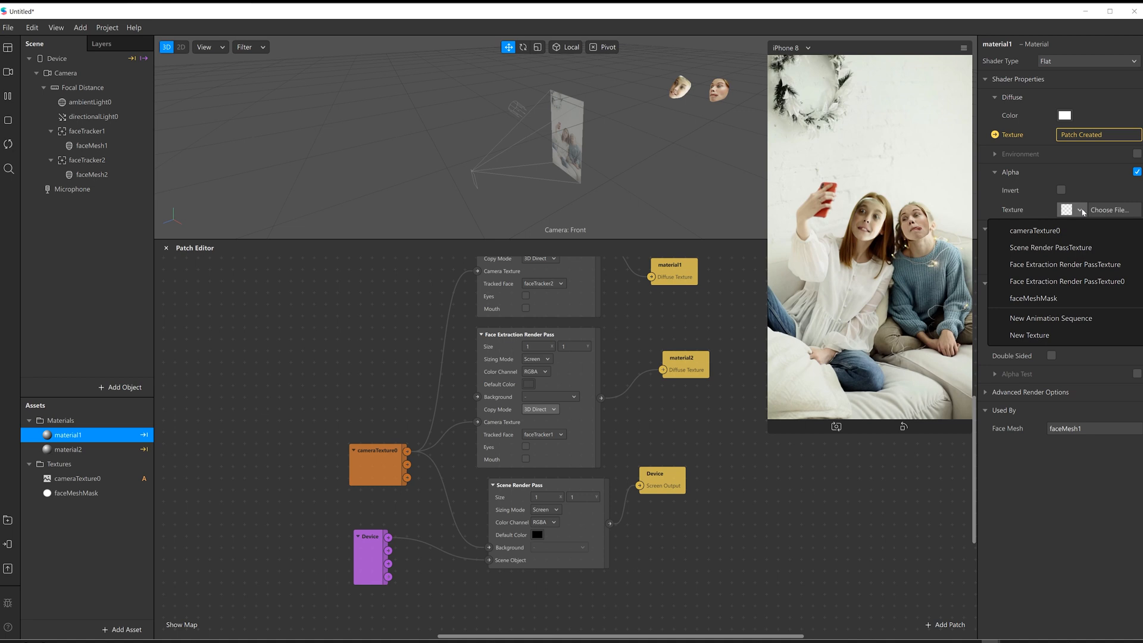
click(1033, 297)
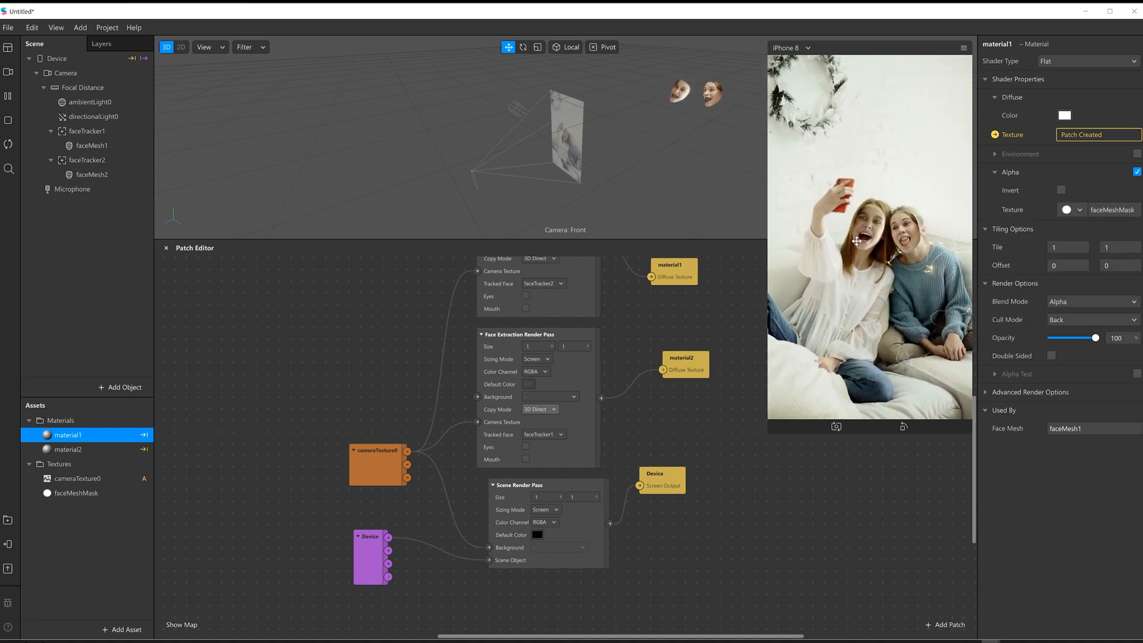
- Enable Alpha on material2 as well
click(69, 449)
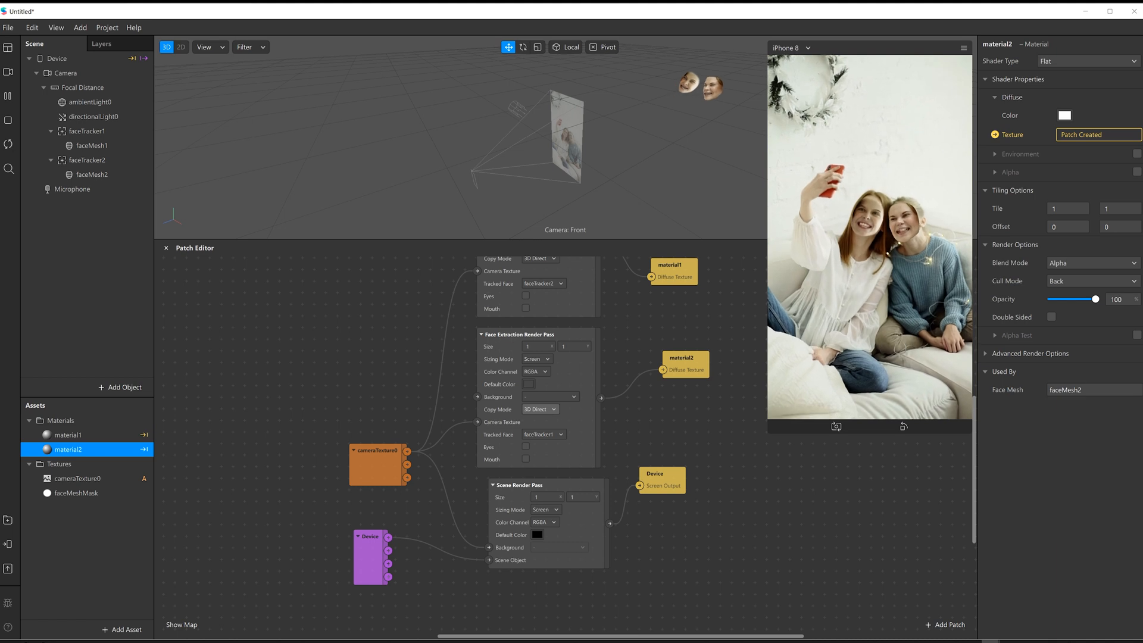
click(1135, 171)
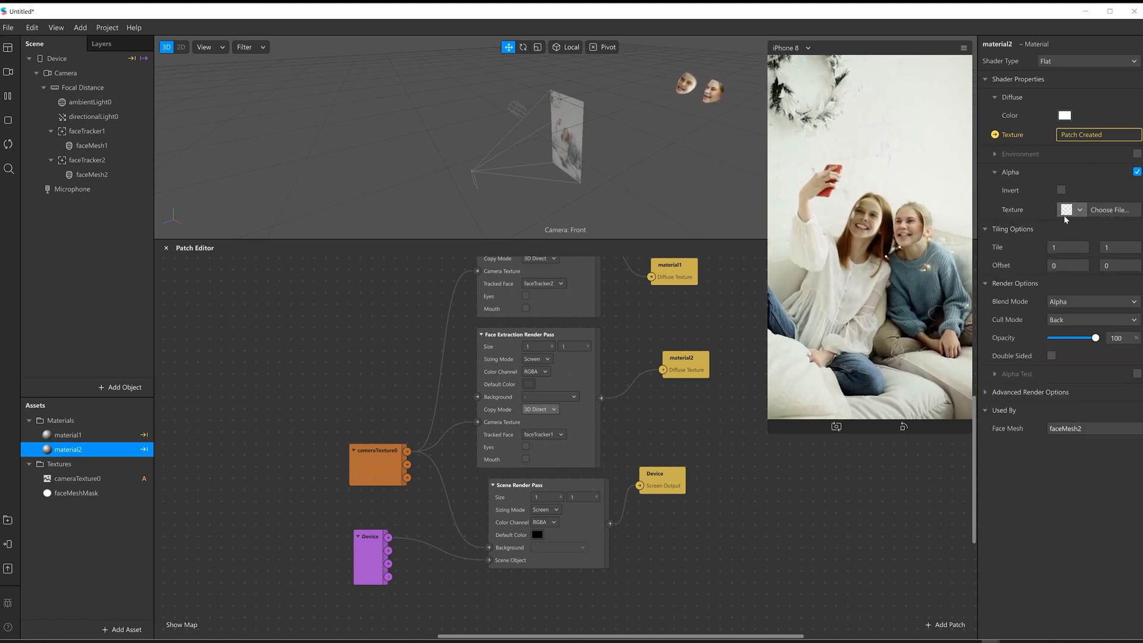